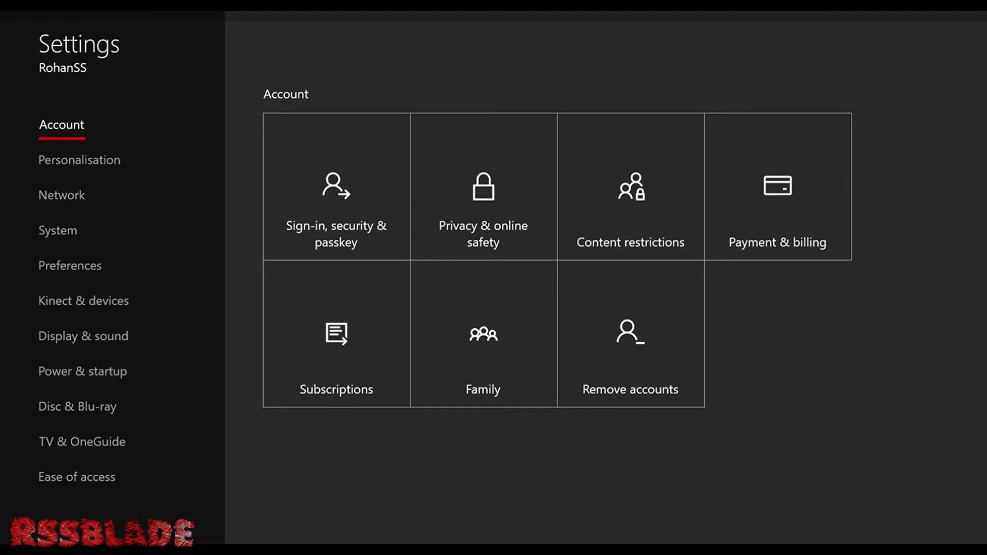
- Open the Network settings page showing network status and troubleshooting
click(61, 194)
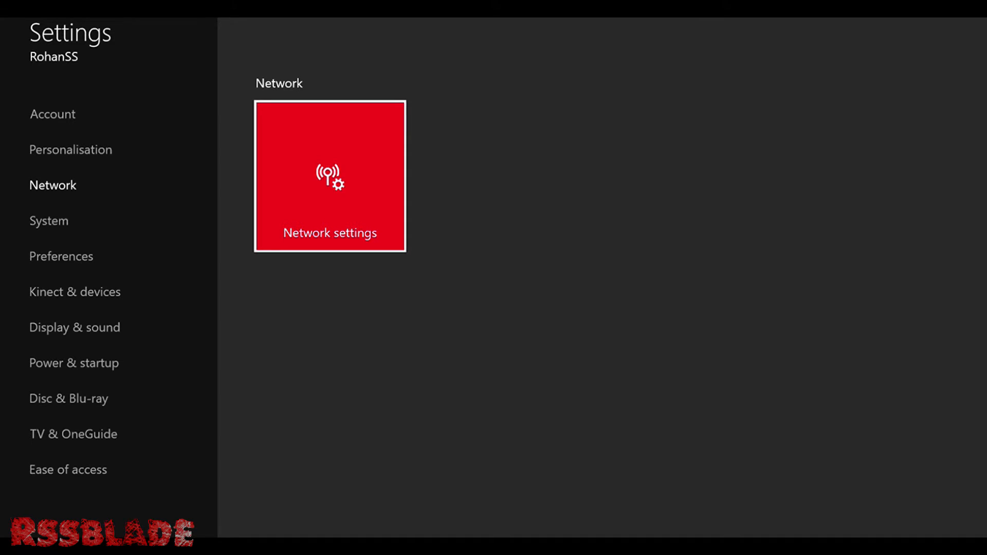
click(329, 176)
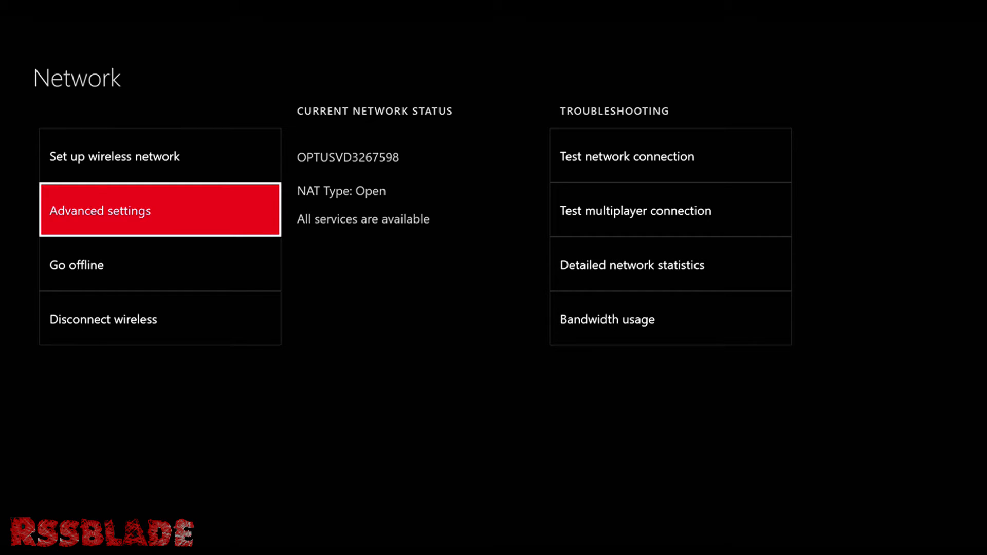
click(160, 210)
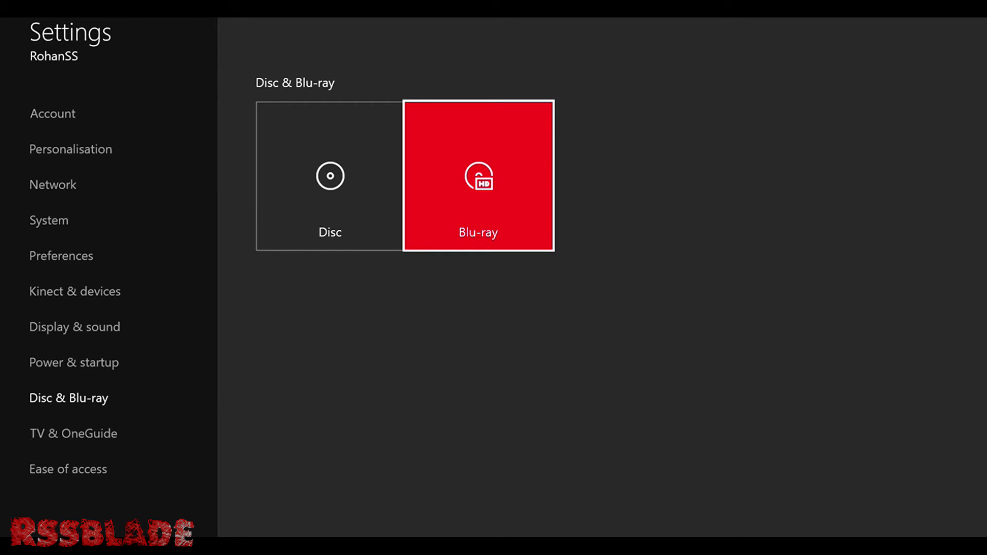
- Open the Blu-ray tile to view Dolby Digital, BD Live and storage options
click(477, 176)
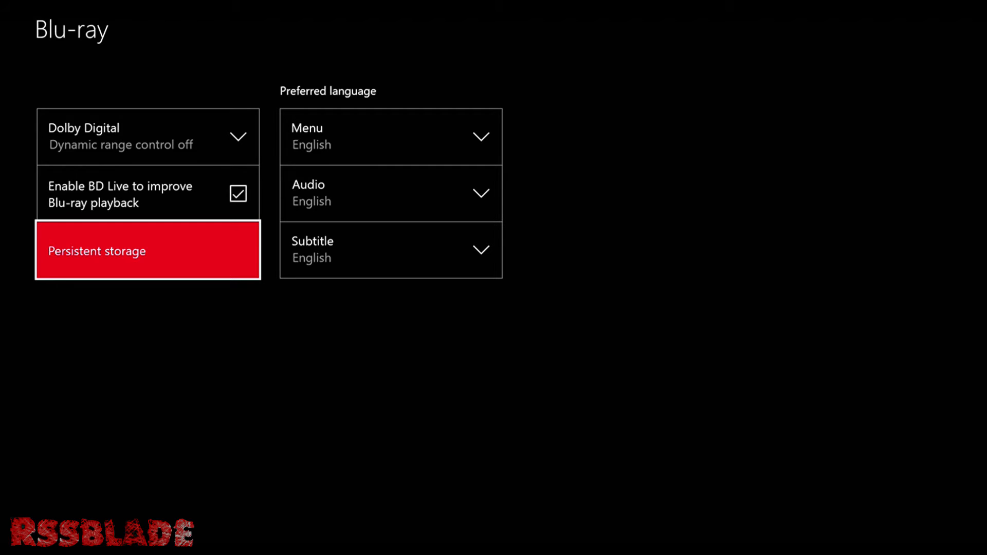
- Bring up the Clear persistent storage prompt for Blu-ray
click(148, 250)
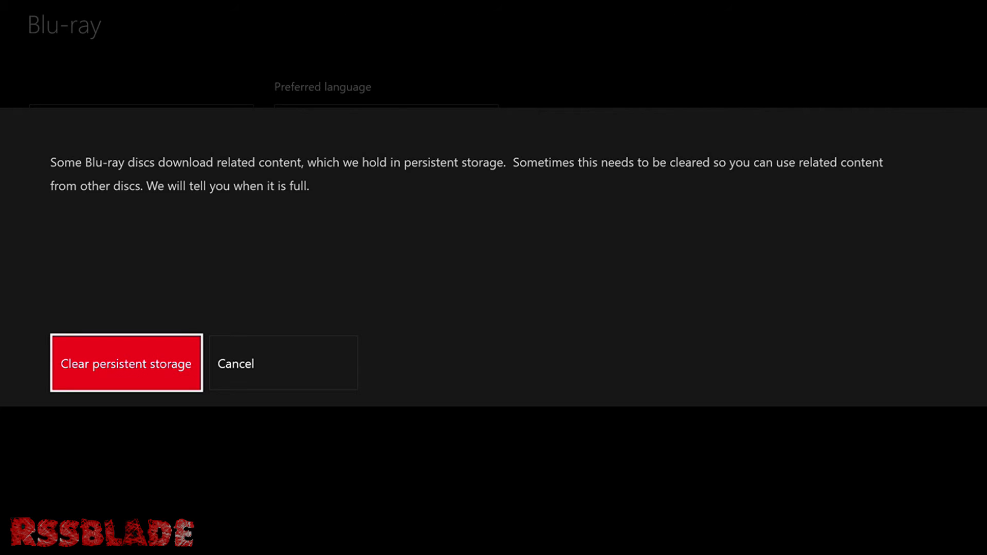